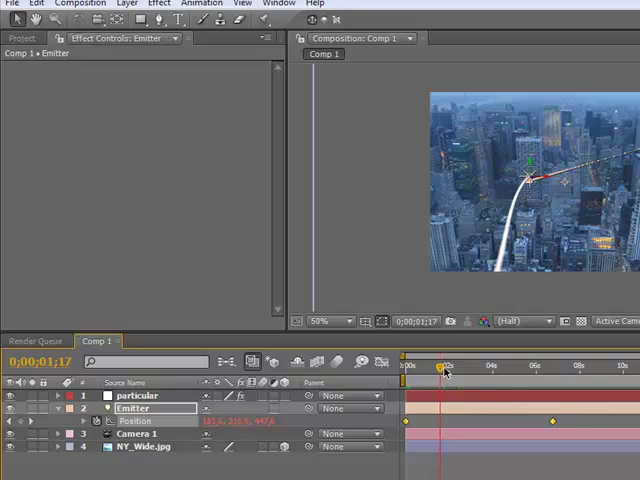
# Reposition the emitter further across the city at the later keyframe points.
pyautogui.moveTo(440, 367); pyautogui.dragTo(497, 367)
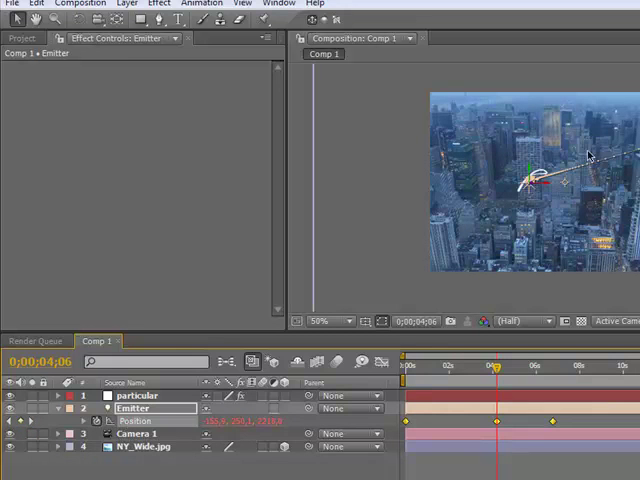
pyautogui.moveTo(540, 180); pyautogui.dragTo(550, 180)
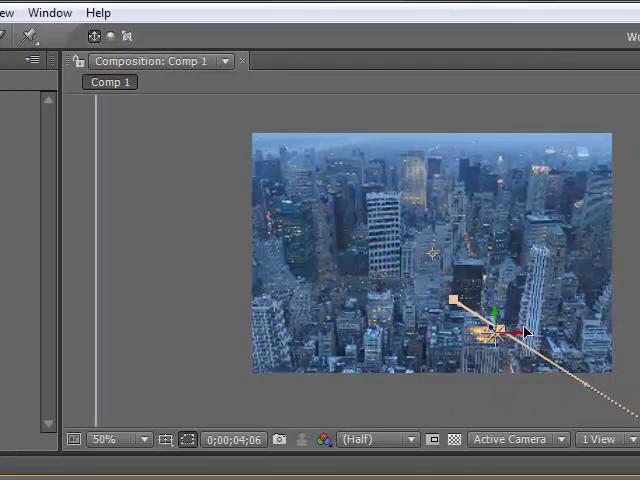
pyautogui.moveTo(495, 330); pyautogui.dragTo(400, 200)
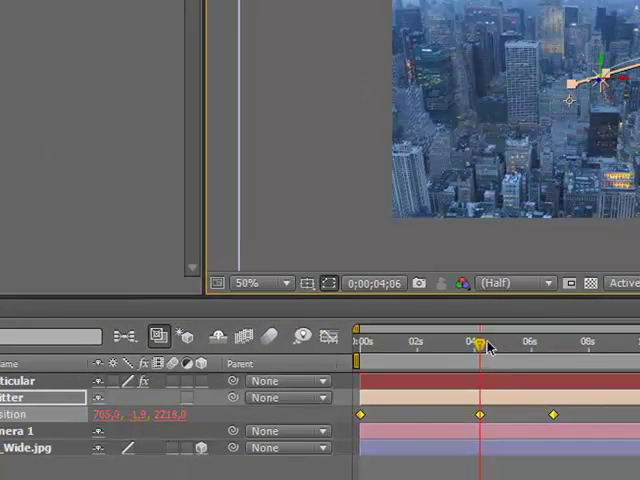
pyautogui.click(480, 415)
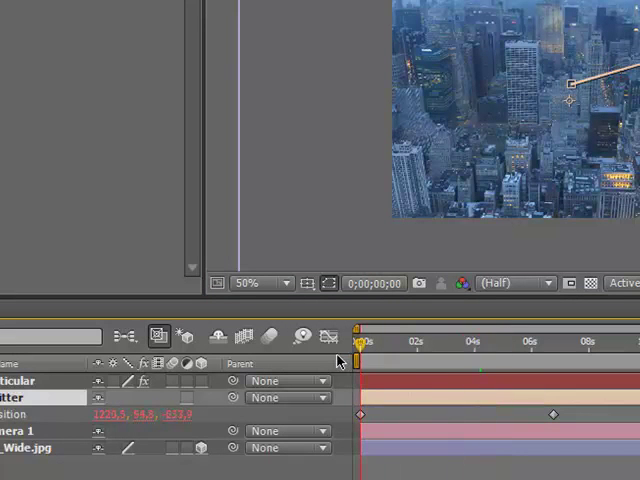
# Scrub through the emitter animation to preview the white particle trail.
pyautogui.moveTo(362, 342); pyautogui.dragTo(510, 342)
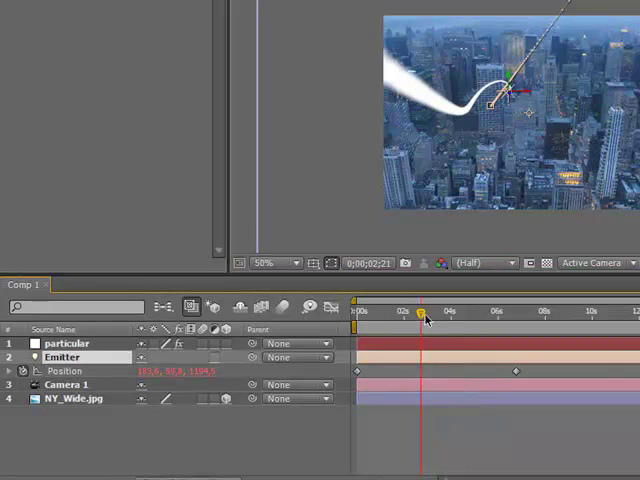
pyautogui.moveTo(416, 312); pyautogui.dragTo(360, 312)
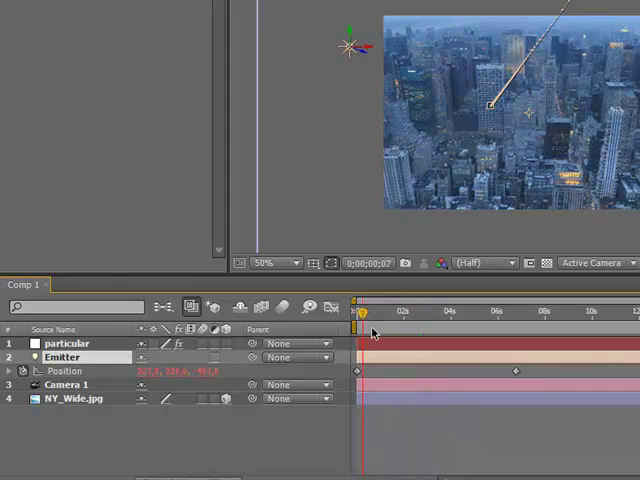
pyautogui.moveTo(360, 312); pyautogui.dragTo(415, 312)
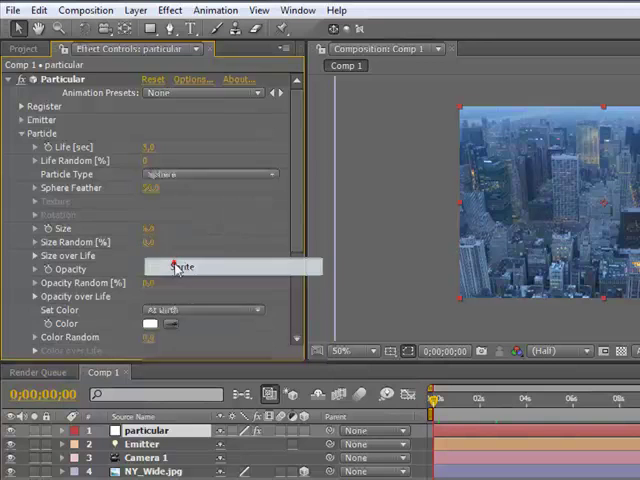
# Keep Transfer Mode at Normal and expand the Texture section, layer still None.
pyautogui.scroll(-3)
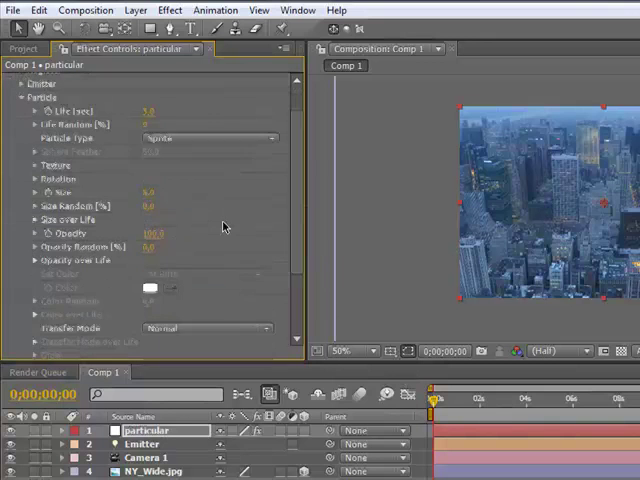
pyautogui.scroll(-3)
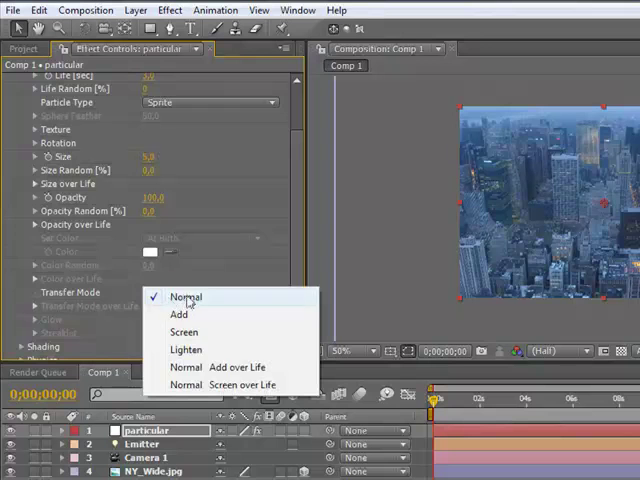
pyautogui.click(183, 296)
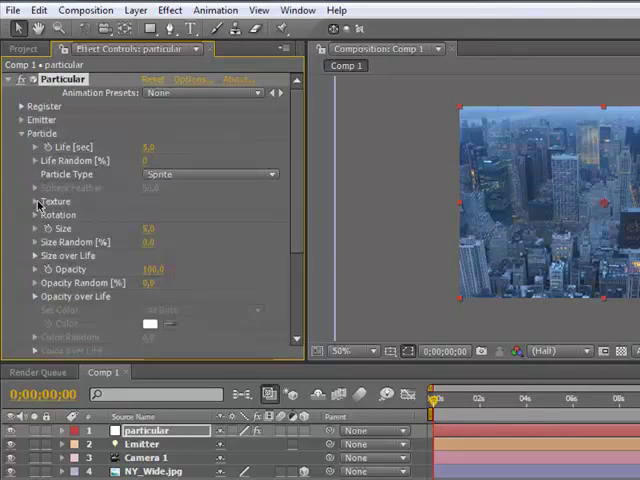
pyautogui.click(24, 201)
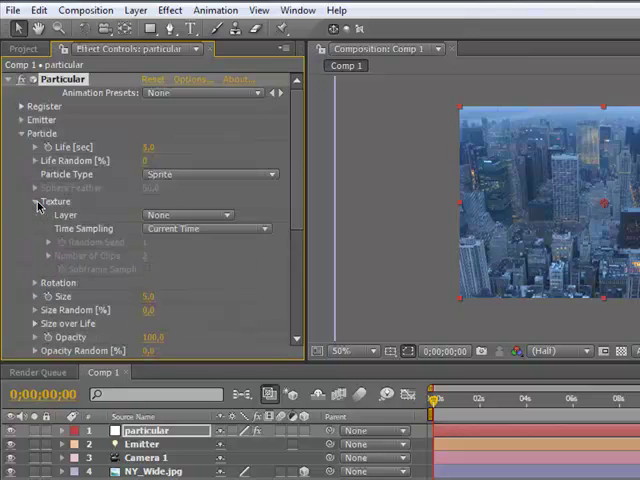
pyautogui.click(188, 214)
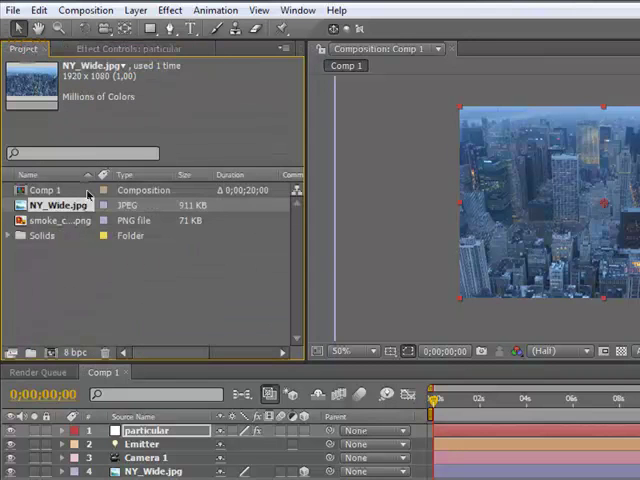
# Add smoke_cloud.png to the timeline, hide its layer, and reselect the particular layer.
pyautogui.click(60, 220)
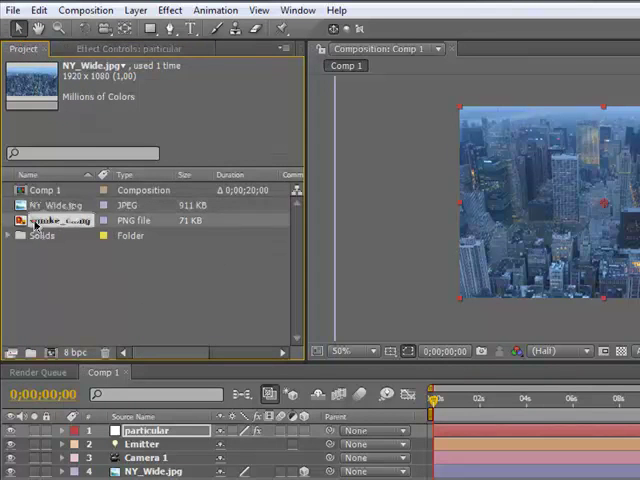
pyautogui.click(50, 220)
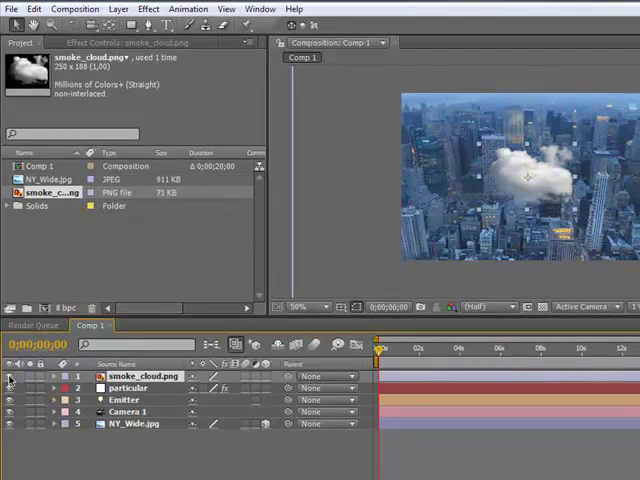
pyautogui.click(10, 375)
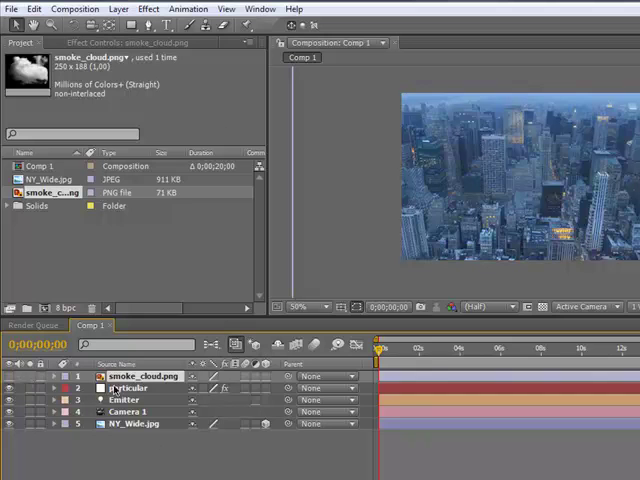
pyautogui.click(128, 388)
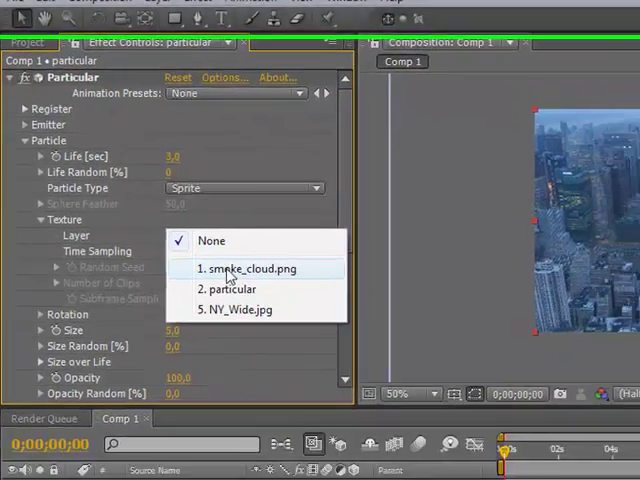
# Set Texture Layer to 1. smoke_cloud.png and zoom the viewer in and out to inspect.
pyautogui.click(253, 268)
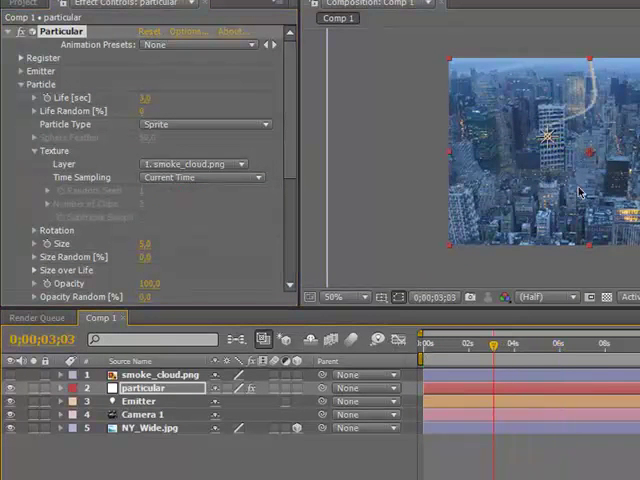
pyautogui.click(332, 296)
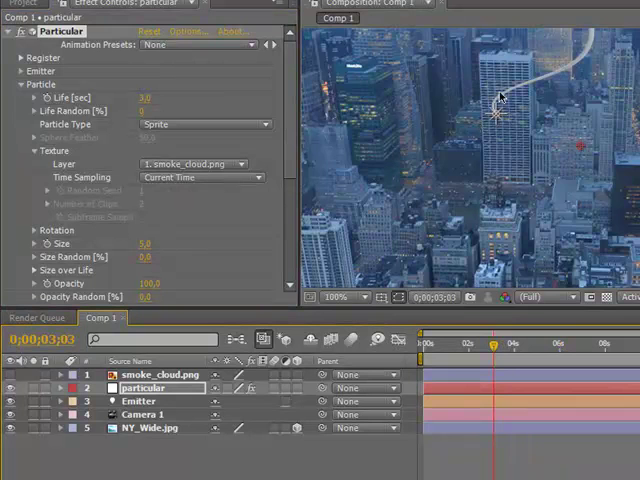
pyautogui.click(340, 297)
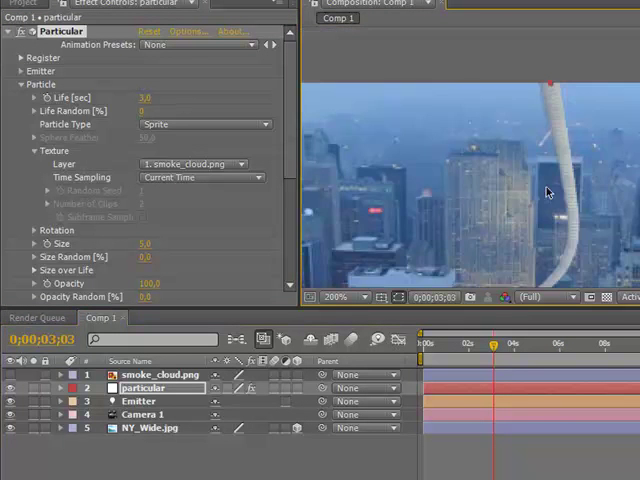
pyautogui.click(317, 297)
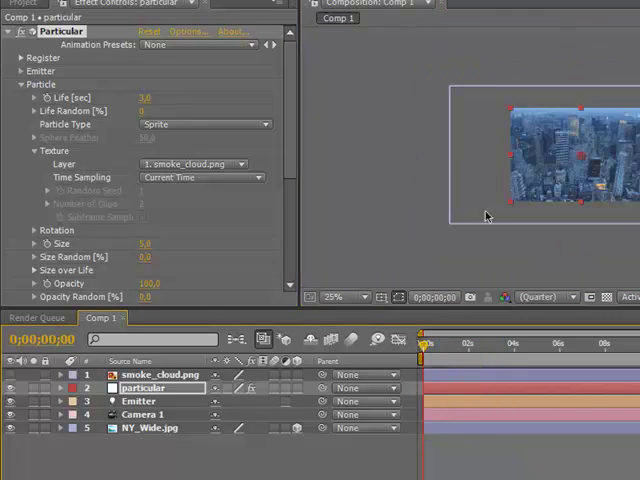
pyautogui.click(140, 401)
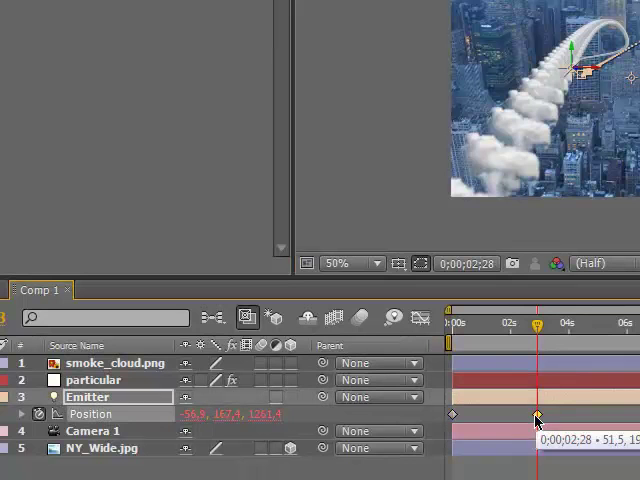
# Retime the emitter's second Position keyframe to preview the cloud-sprite trail.
pyautogui.moveTo(535, 322); pyautogui.dragTo(480, 322)
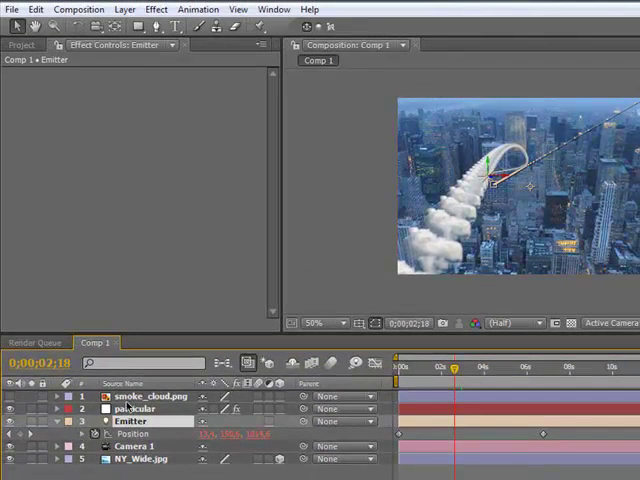
# Set the sprites to Size 12 with 16% Size Random and preview the trail.
pyautogui.click(135, 409)
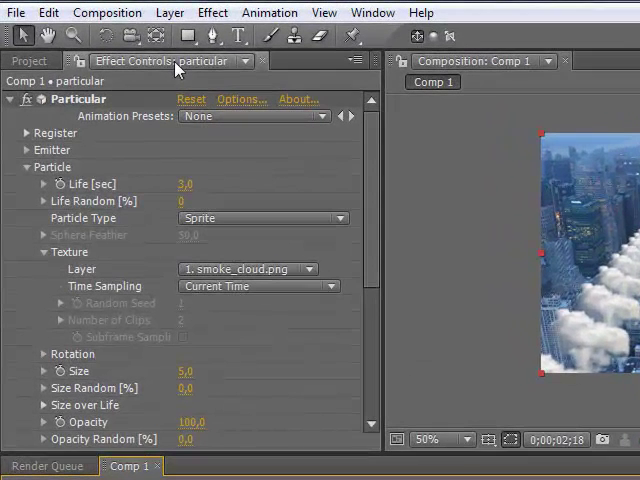
pyautogui.moveTo(90, 293)
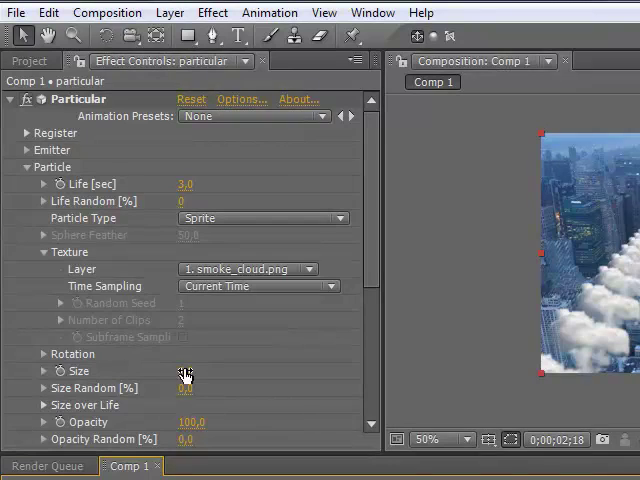
pyautogui.moveTo(185, 371); pyautogui.dragTo(211, 365)
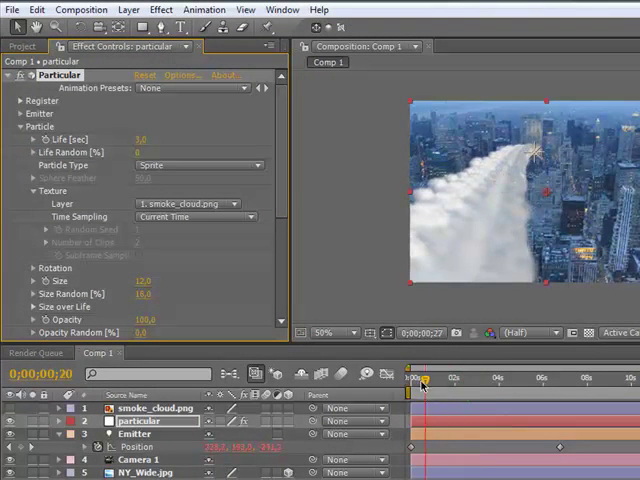
pyautogui.moveTo(422, 378); pyautogui.dragTo(467, 378)
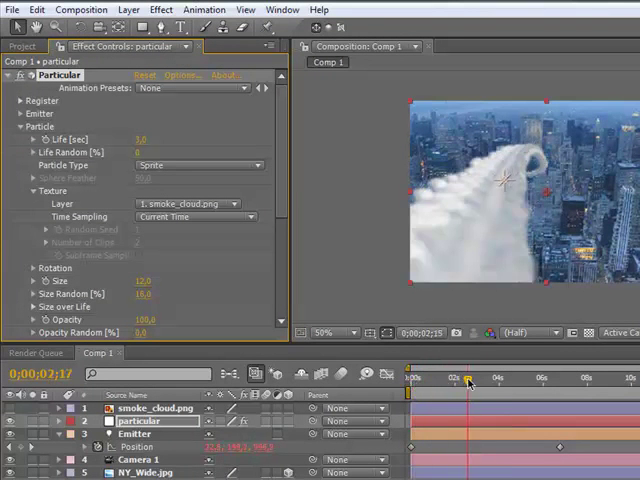
pyautogui.moveTo(468, 378); pyautogui.dragTo(508, 378)
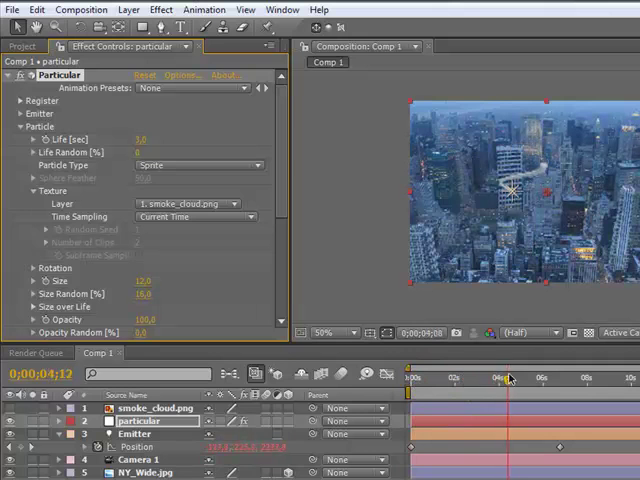
pyautogui.moveTo(508, 378); pyautogui.dragTo(481, 378)
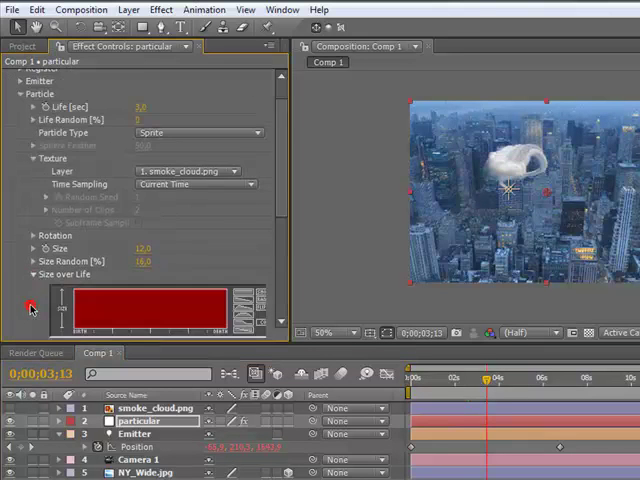
# Collapse Size over Life and expand the Physics settings.
pyautogui.scroll(-3)
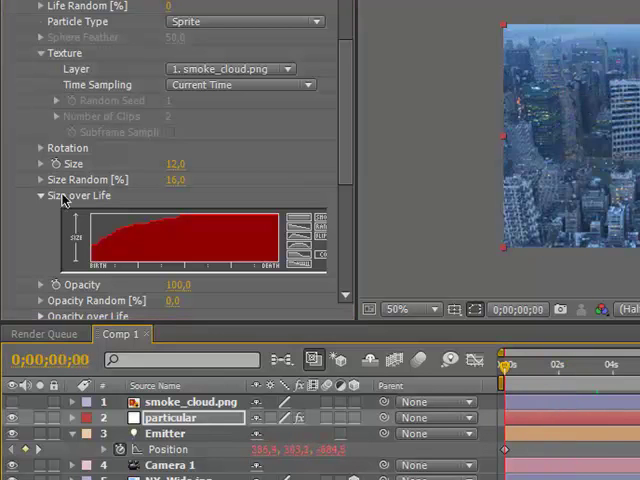
pyautogui.click(40, 195)
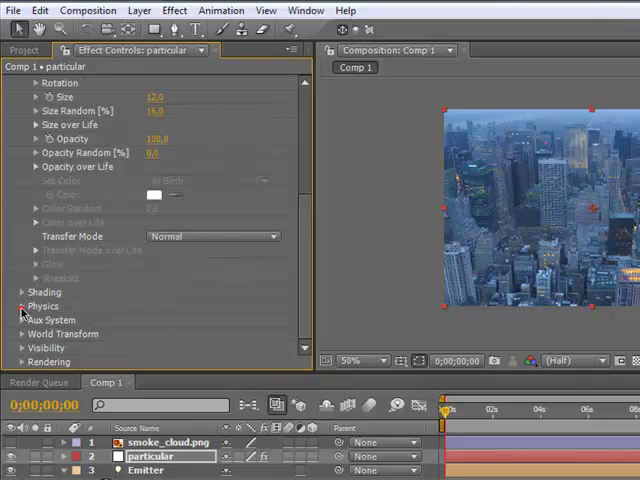
pyautogui.click(24, 305)
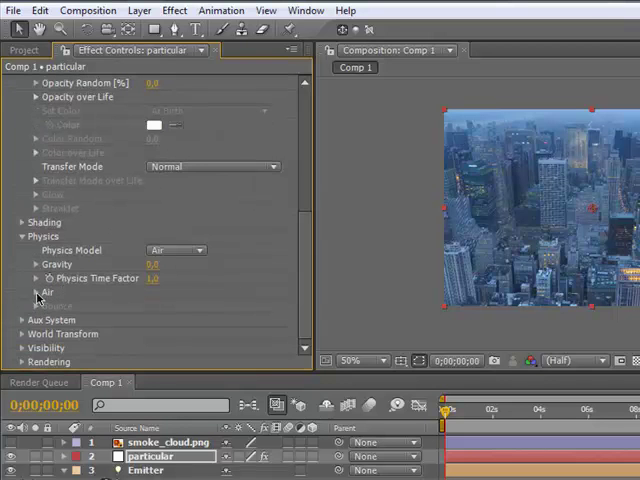
# Expand Air physics, raise Air Resistance to 5.3, and preview the slowed trail.
pyautogui.click(36, 291)
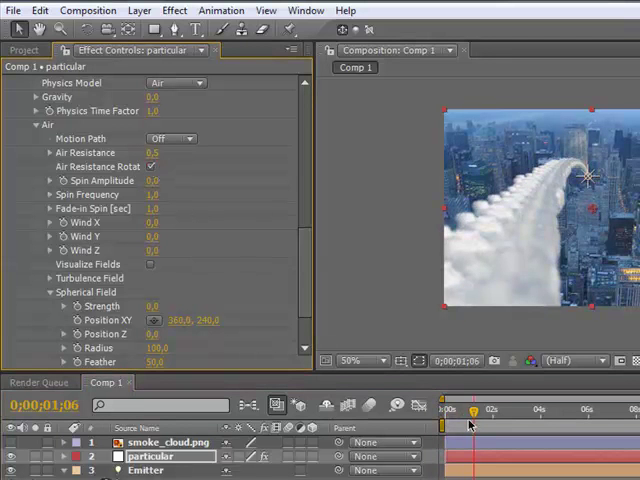
pyautogui.moveTo(470, 410); pyautogui.dragTo(500, 410)
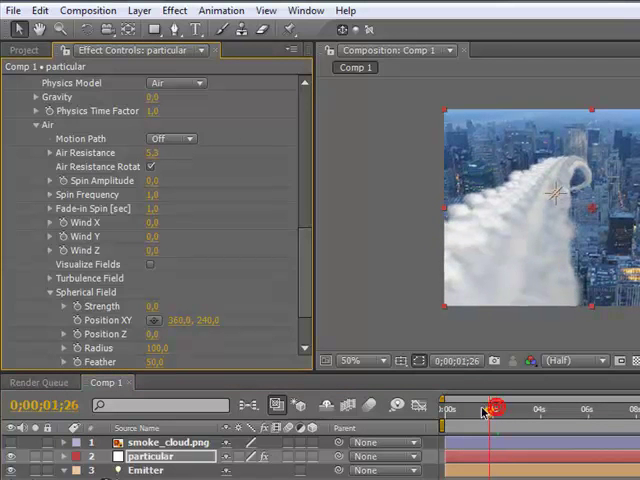
pyautogui.moveTo(490, 410); pyautogui.dragTo(463, 410)
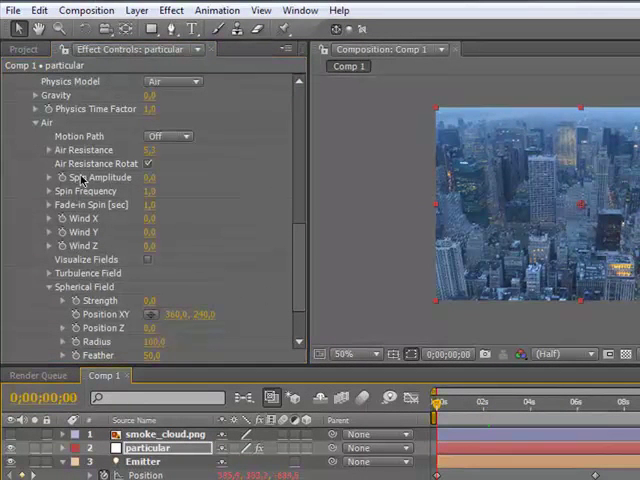
# Set Spin Amplitude to 2.4 and scrub to preview the swirling smoke.
pyautogui.click(49, 177)
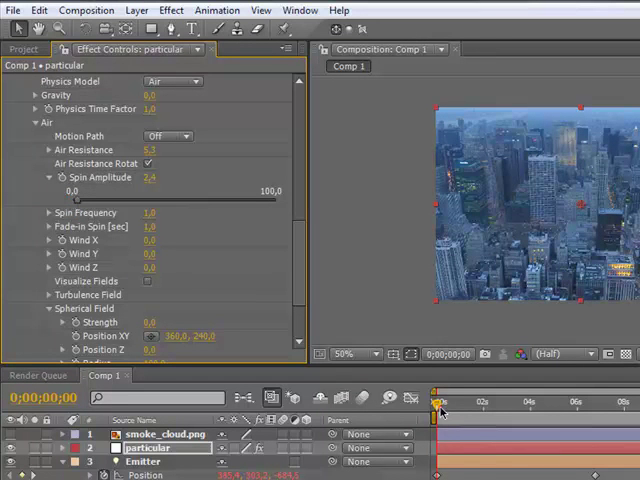
pyautogui.moveTo(438, 404); pyautogui.dragTo(528, 404)
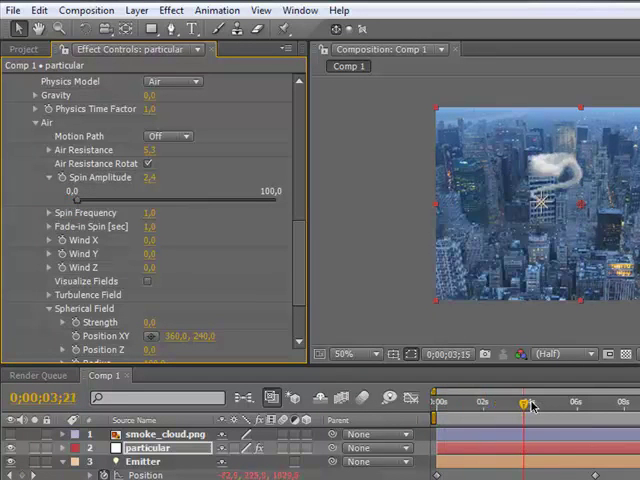
pyautogui.moveTo(528, 402); pyautogui.dragTo(490, 402)
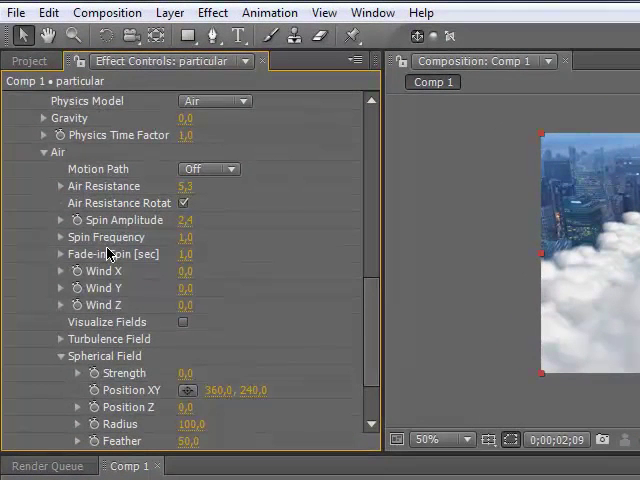
pyautogui.scroll(-3)
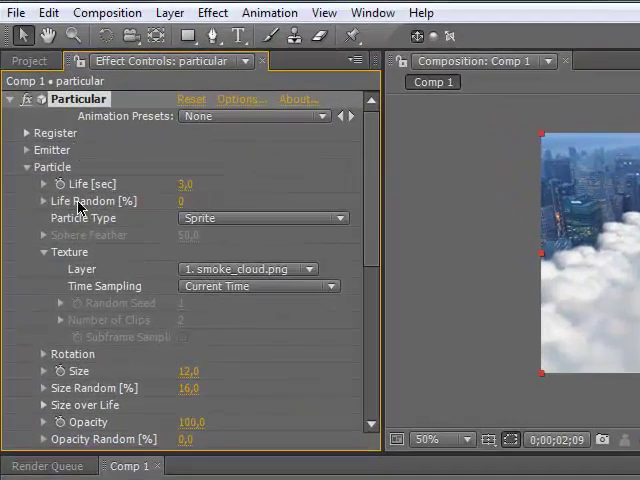
# Collapse Particle, expand Emitter with Velocity from Motion 17, and scrub the trail.
pyautogui.click(27, 167)
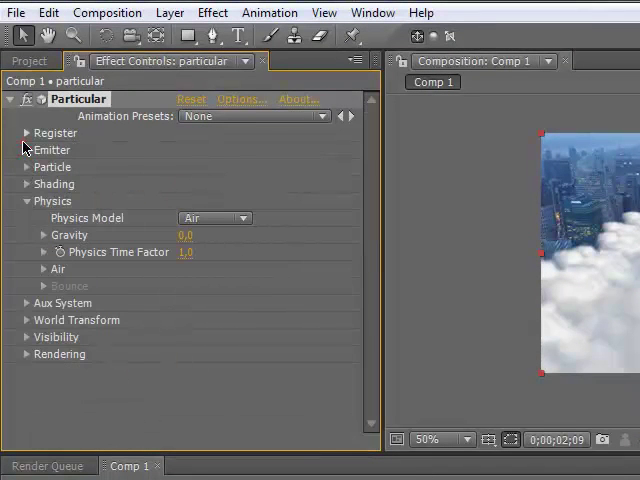
pyautogui.click(25, 149)
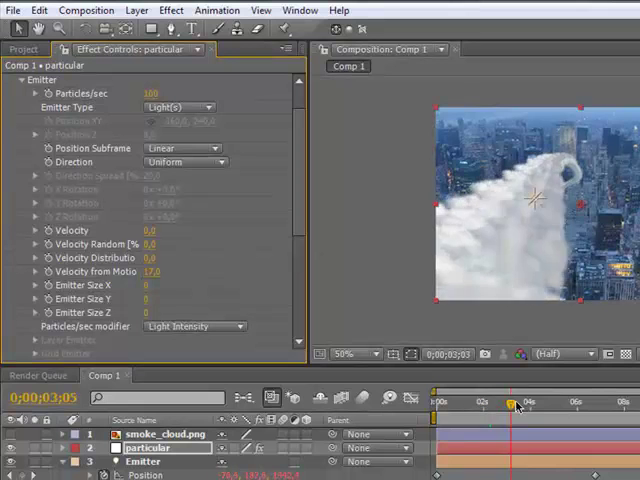
pyautogui.moveTo(515, 404); pyautogui.dragTo(480, 404)
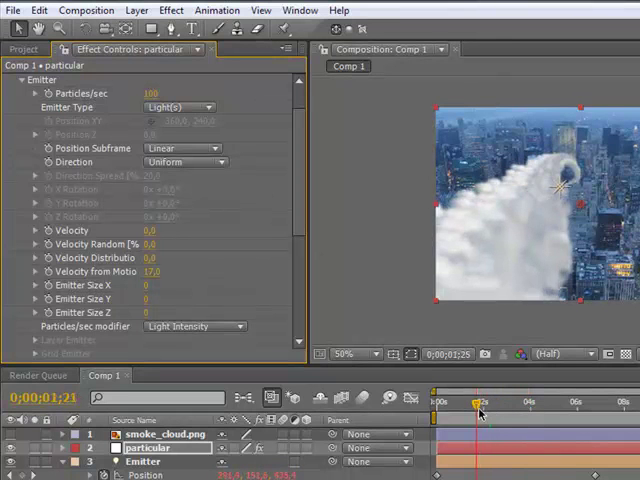
pyautogui.moveTo(477, 400); pyautogui.dragTo(467, 400)
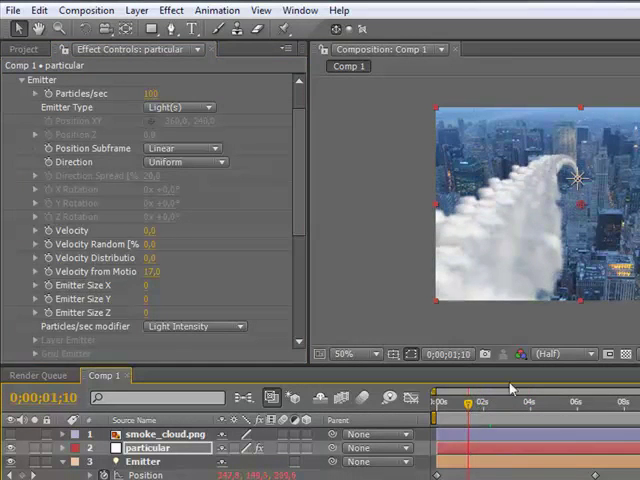
pyautogui.moveTo(311, 207)
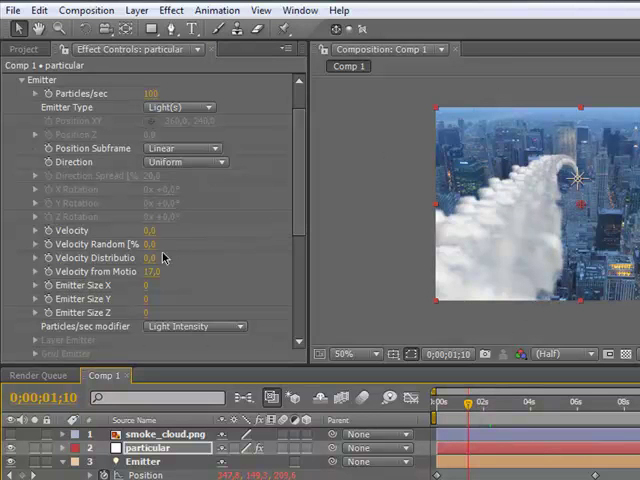
pyautogui.click(351, 353)
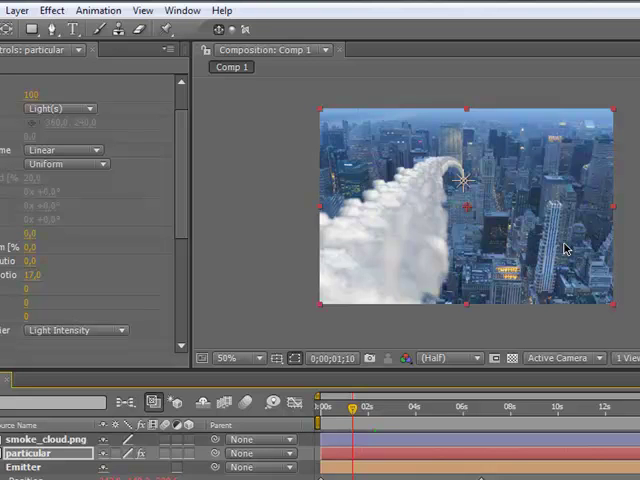
pyautogui.click(227, 358)
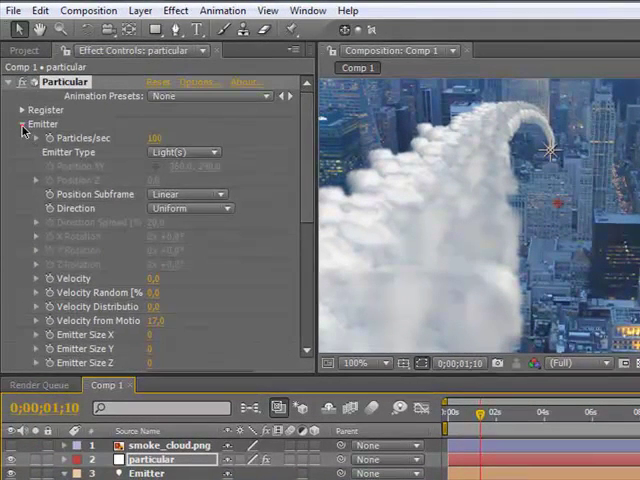
# Collapse Emitter and Physics, expand Particle, and set Random Rotation to 6.
pyautogui.click(23, 123)
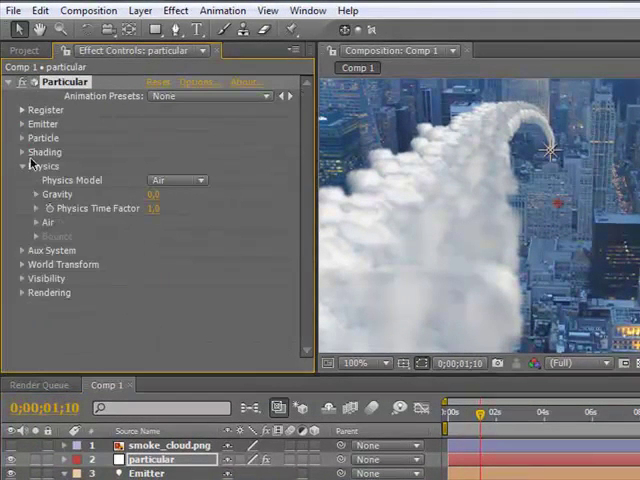
pyautogui.click(350, 362)
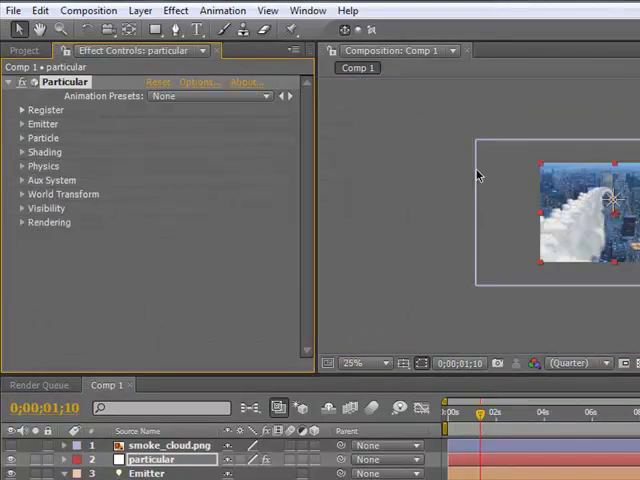
pyautogui.click(22, 137)
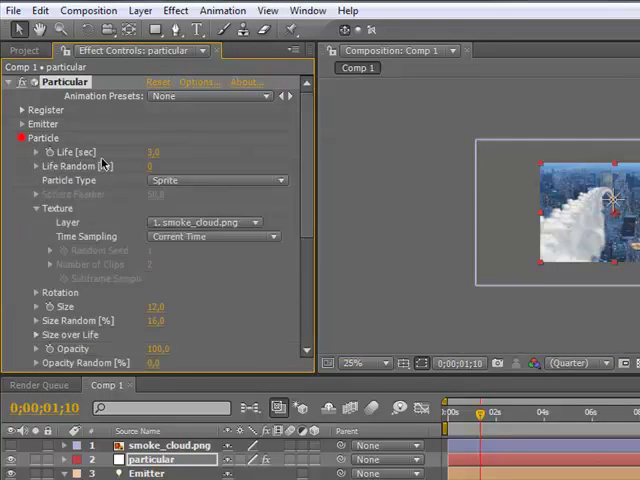
pyautogui.scroll(-3)
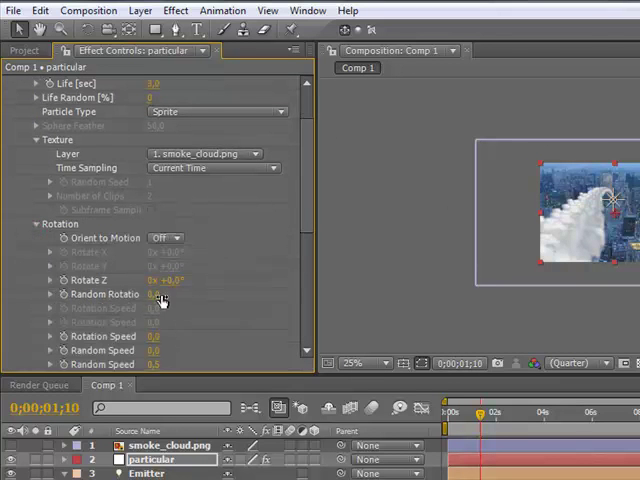
pyautogui.click(348, 363)
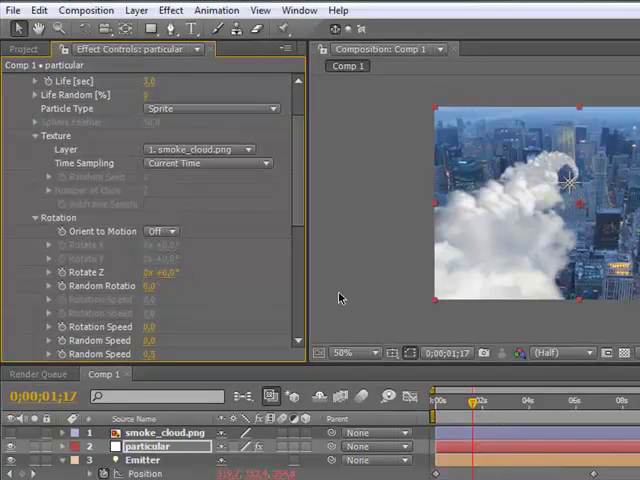
# Change the emitter's Velocity from Motion from 17 to 10 and scrub the timeline to review the trail.
pyautogui.moveTo(470, 400); pyautogui.dragTo(502, 400)
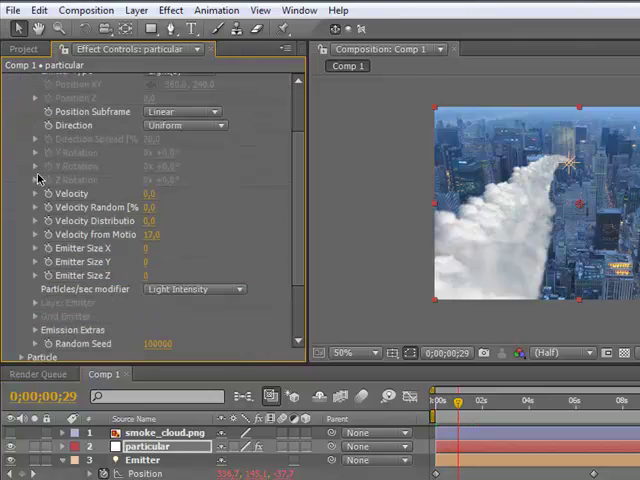
pyautogui.doubleClick(151, 234)
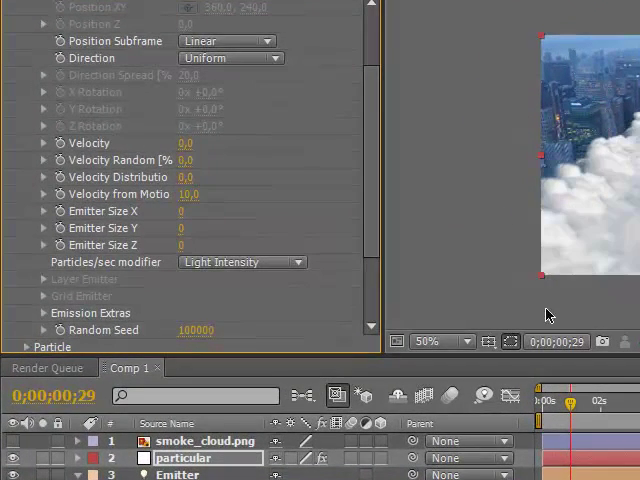
pyautogui.moveTo(568, 405); pyautogui.dragTo(595, 405)
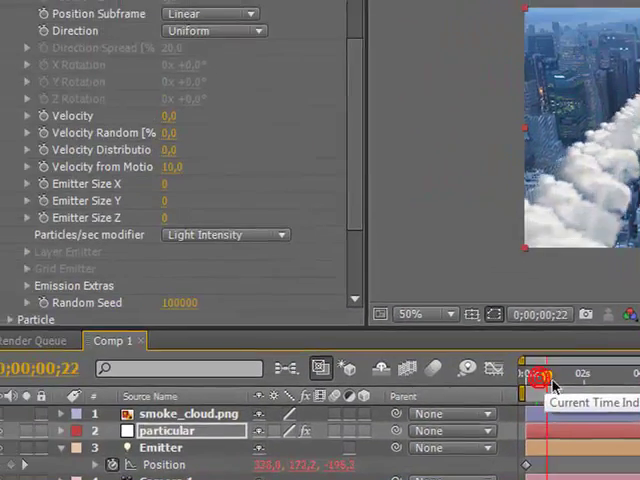
pyautogui.moveTo(528, 375); pyautogui.dragTo(583, 375)
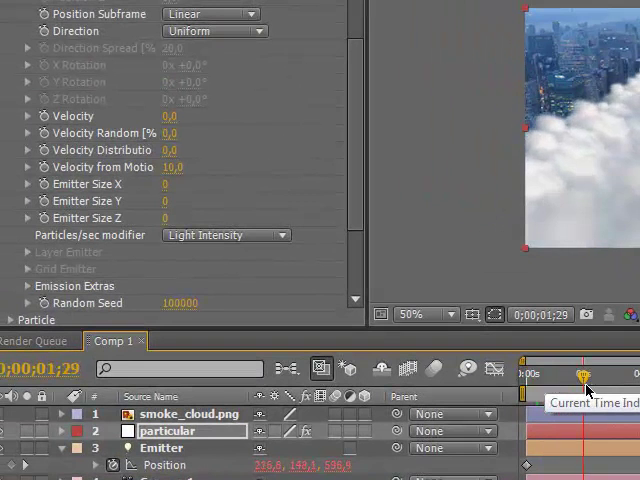
pyautogui.moveTo(583, 377); pyautogui.dragTo(547, 377)
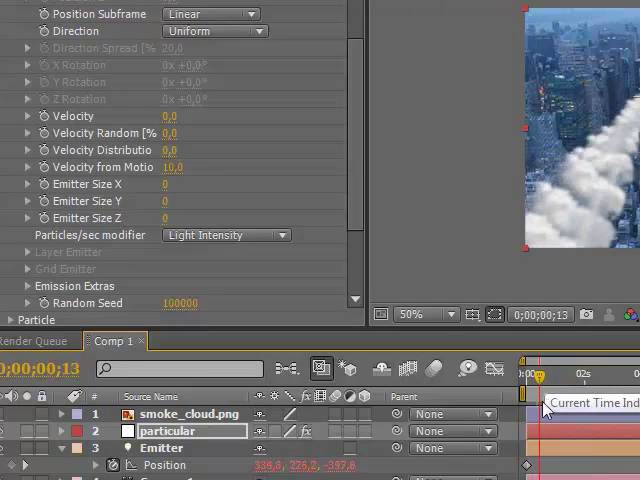